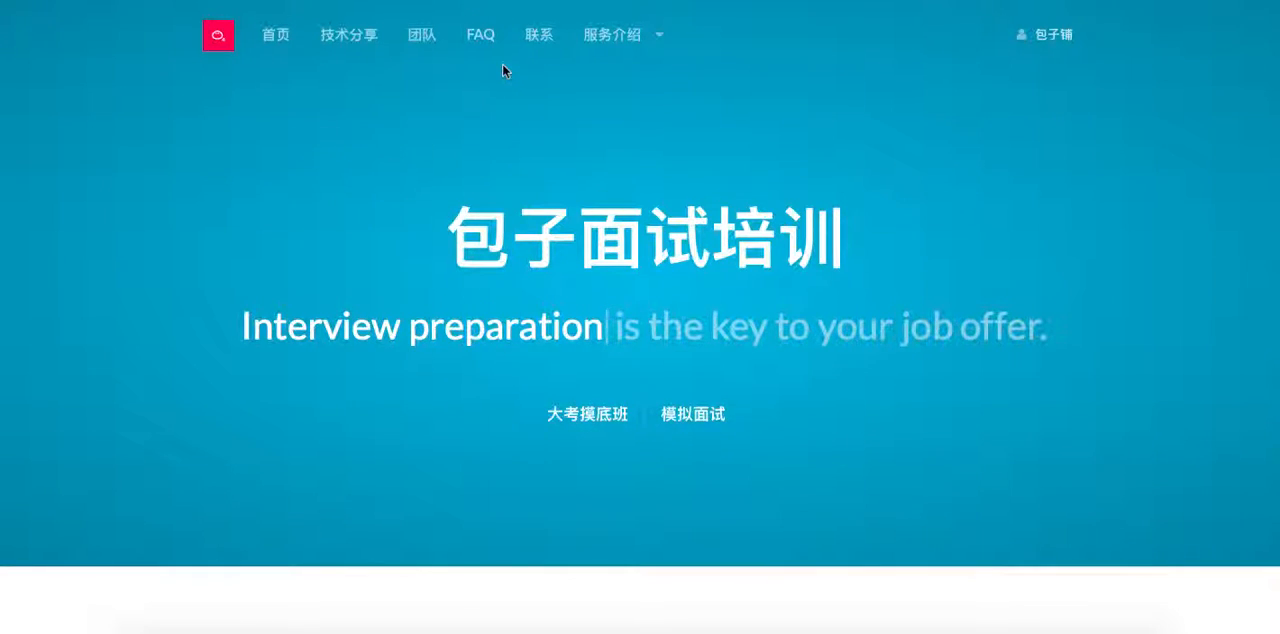
Open the Baozi Training 联系 (Contact) page with its QR code and friendly links.
{"action": "left_click", "coordinate": [539, 36]}
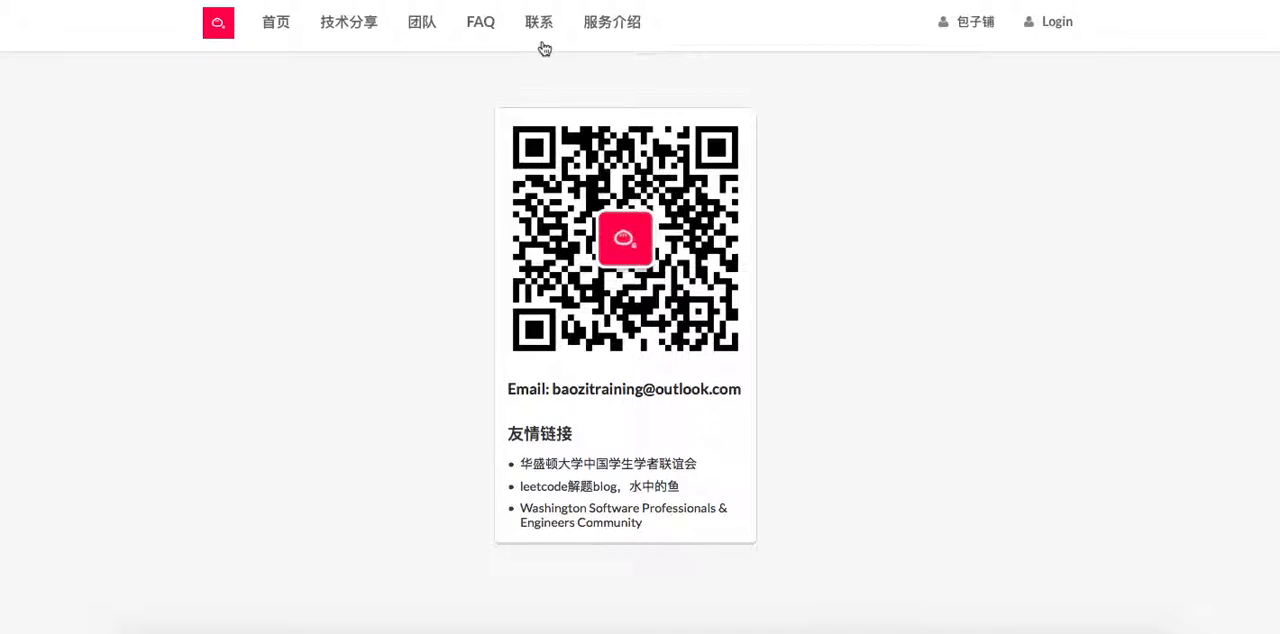
{"action": "mouse_move", "coordinate": [437, 222]}
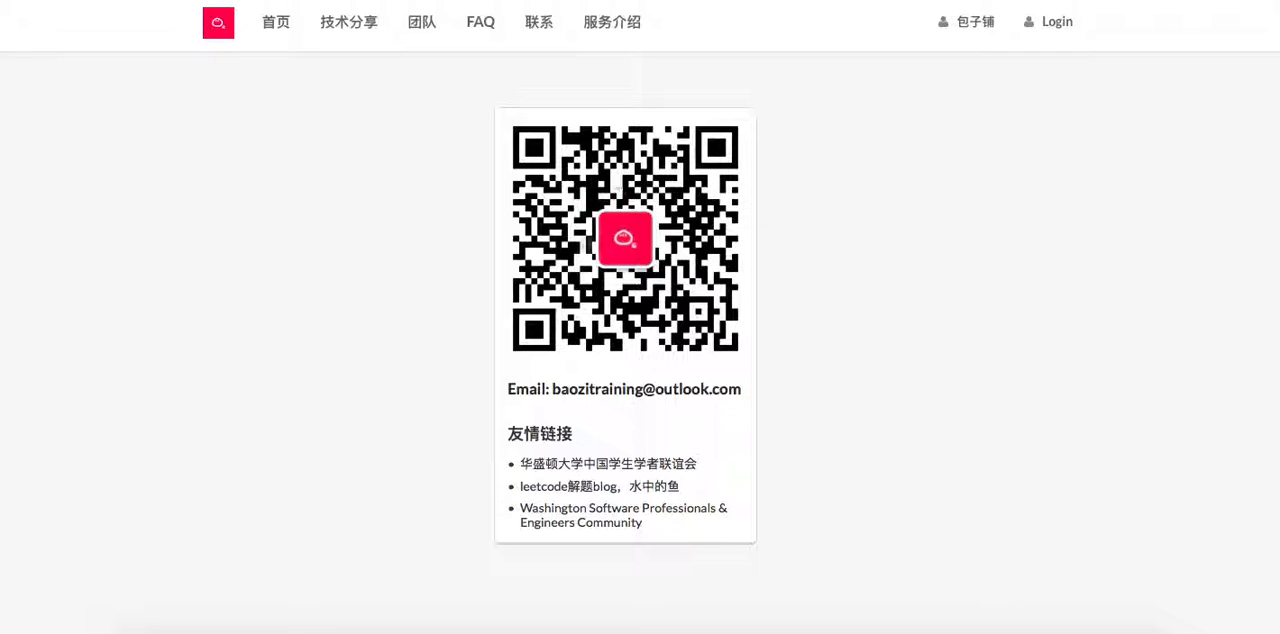
{"action": "mouse_move", "coordinate": [565, 231]}
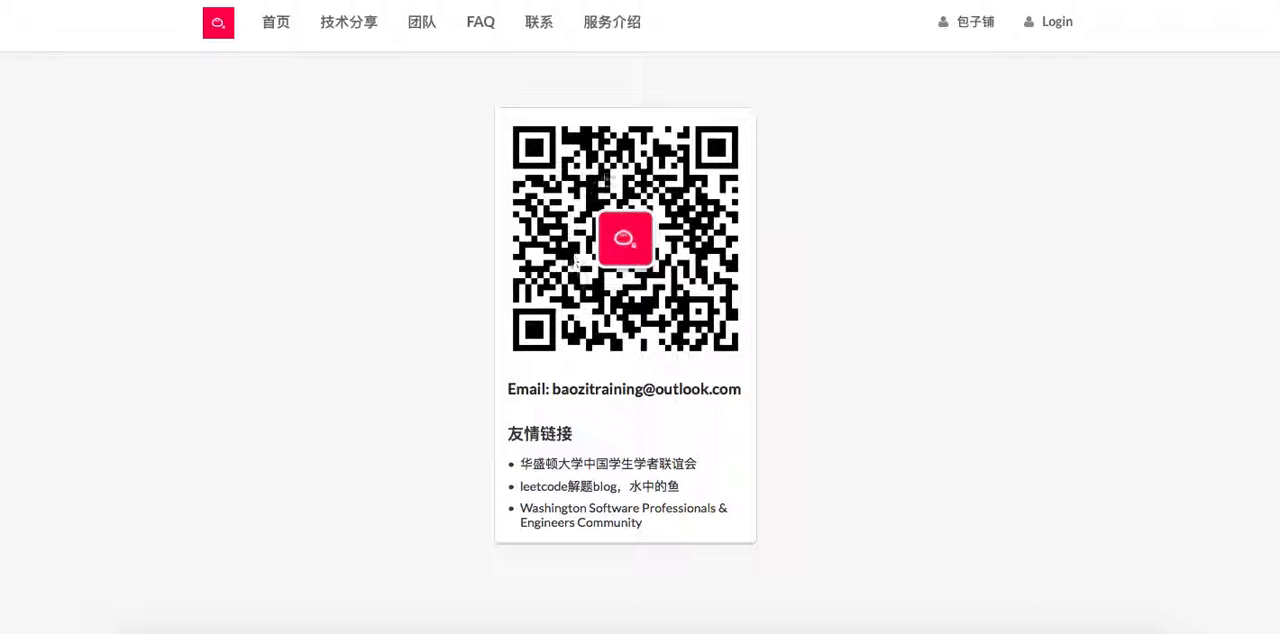
{"action": "mouse_move", "coordinate": [604, 177]}
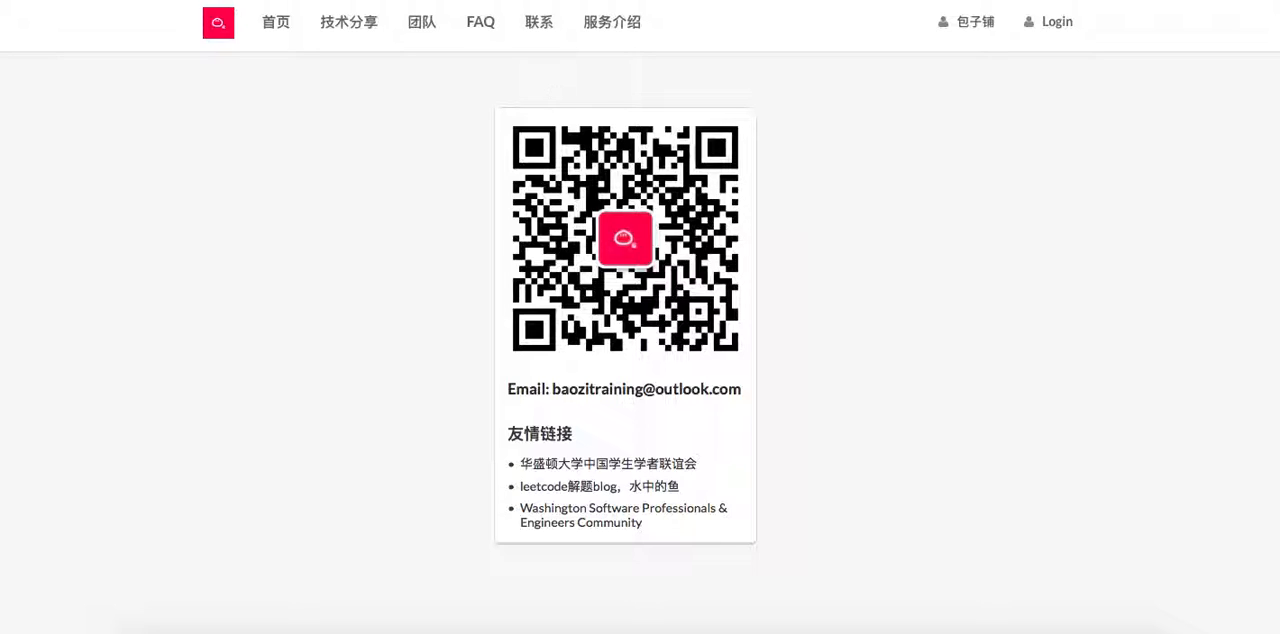
{"action": "mouse_move", "coordinate": [290, 16]}
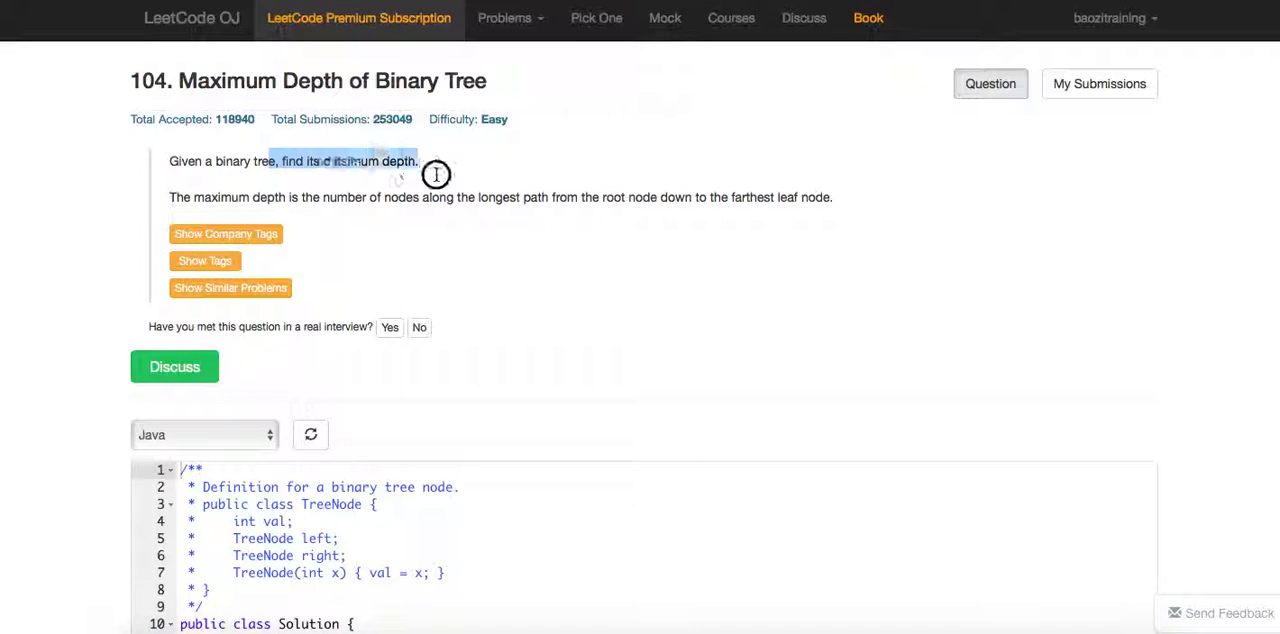
Scroll down to the Java maxDepth template in the code editor.
{"action": "scroll", "scroll_direction": "down", "scroll_amount": 3}
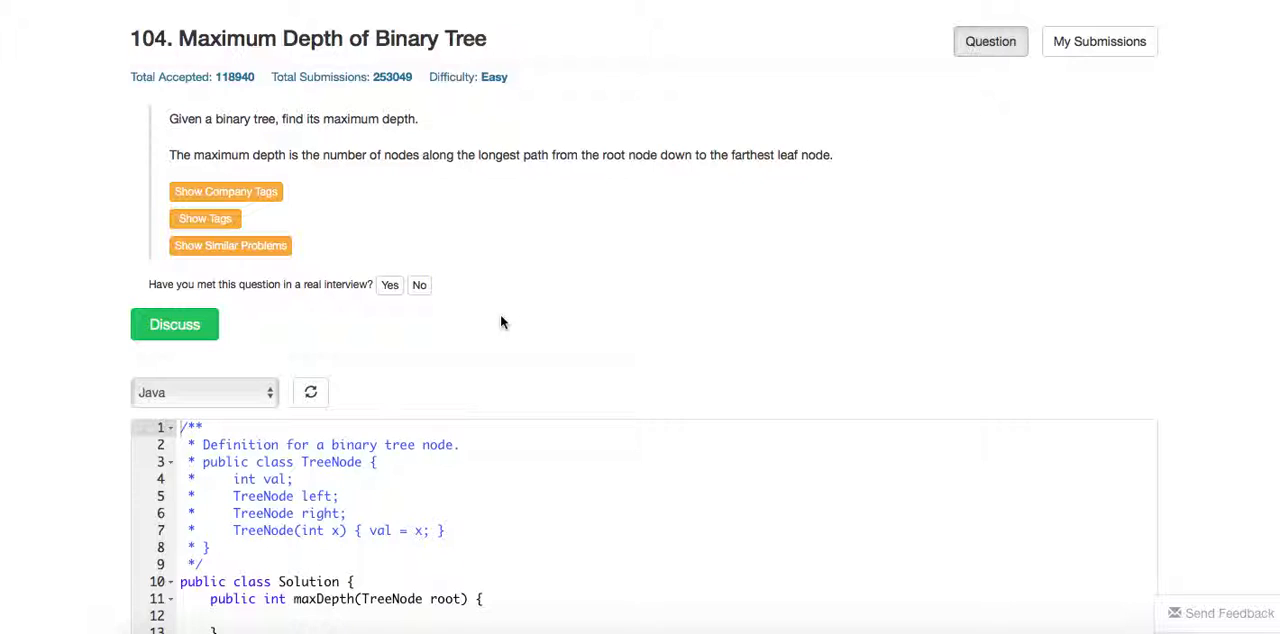
{"action": "scroll", "scroll_direction": "down", "scroll_amount": 3}
{"action": "type", "text": "/*"}
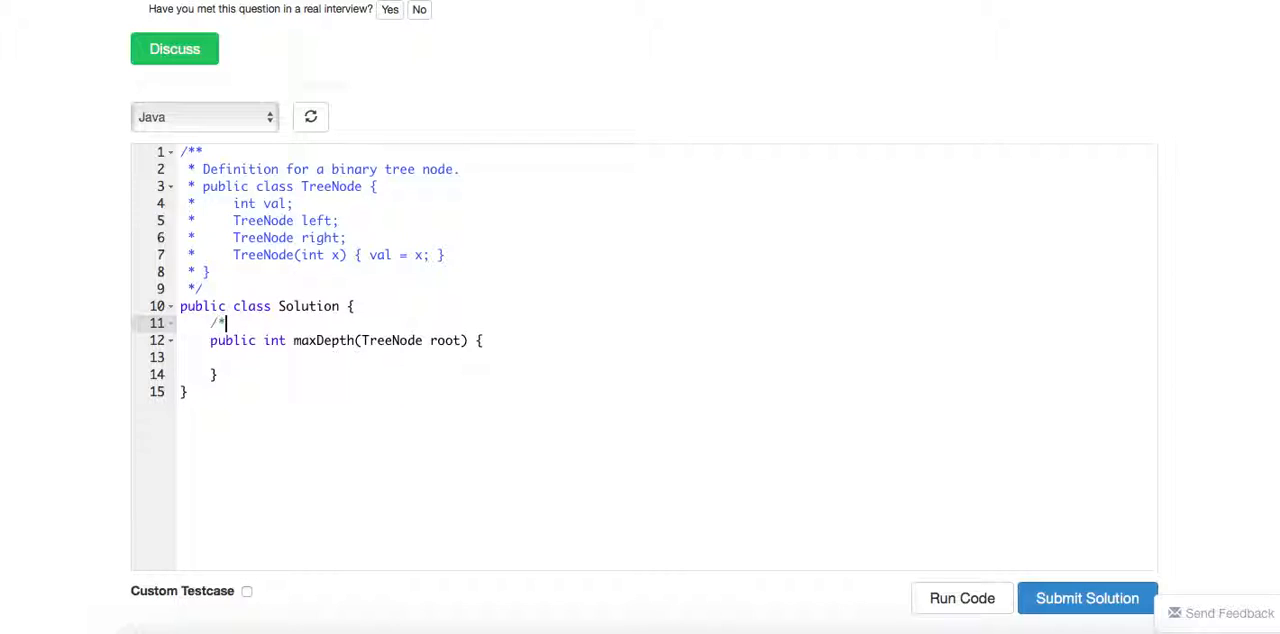
Write the null check on root that returns 0.
{"action": "key", "text": "Enter"}
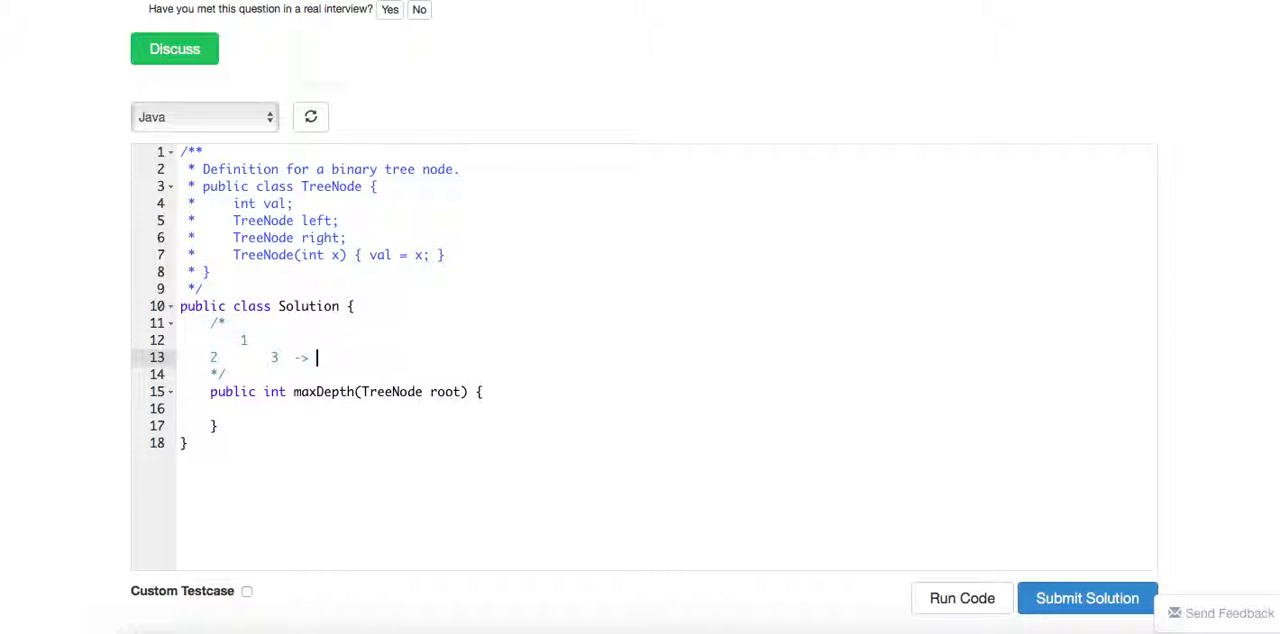
{"action": "type", "text": "2"}
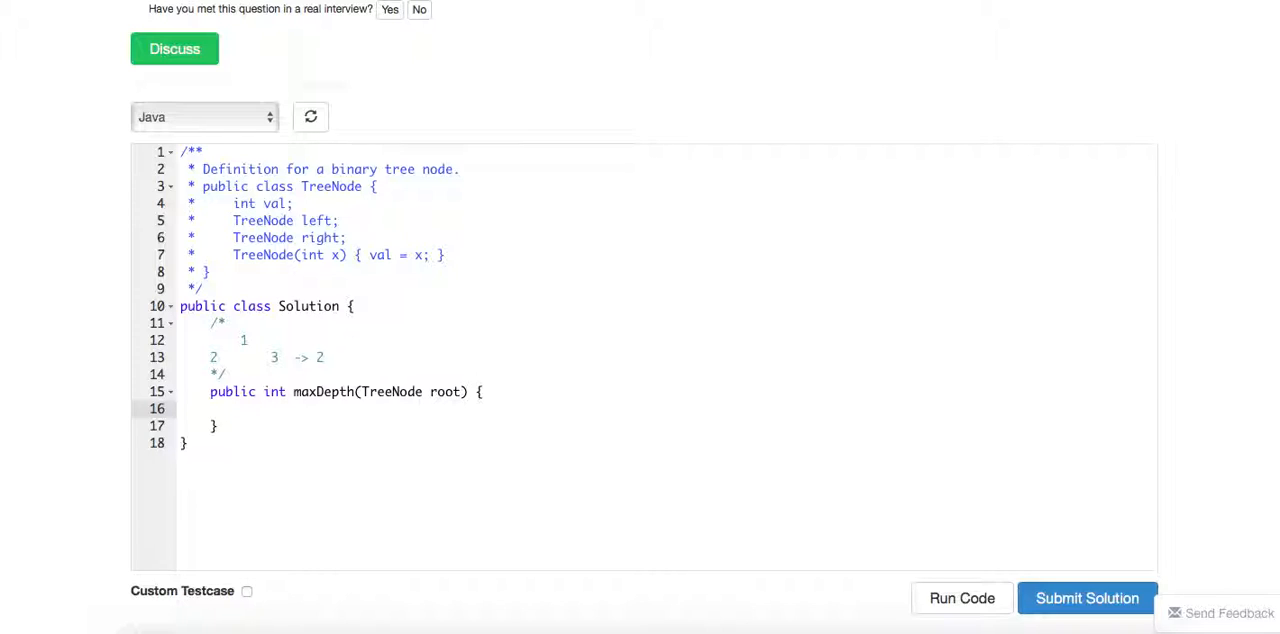
{"action": "type", "text": "i f("}
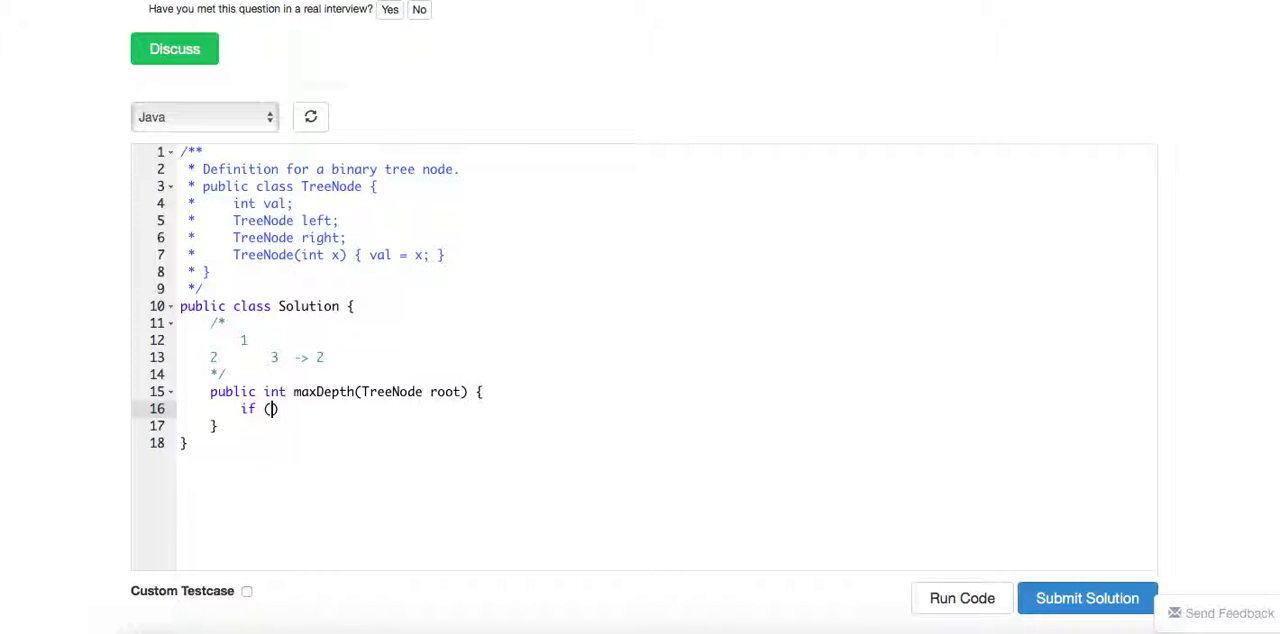
{"action": "type", "text": "root == null"}
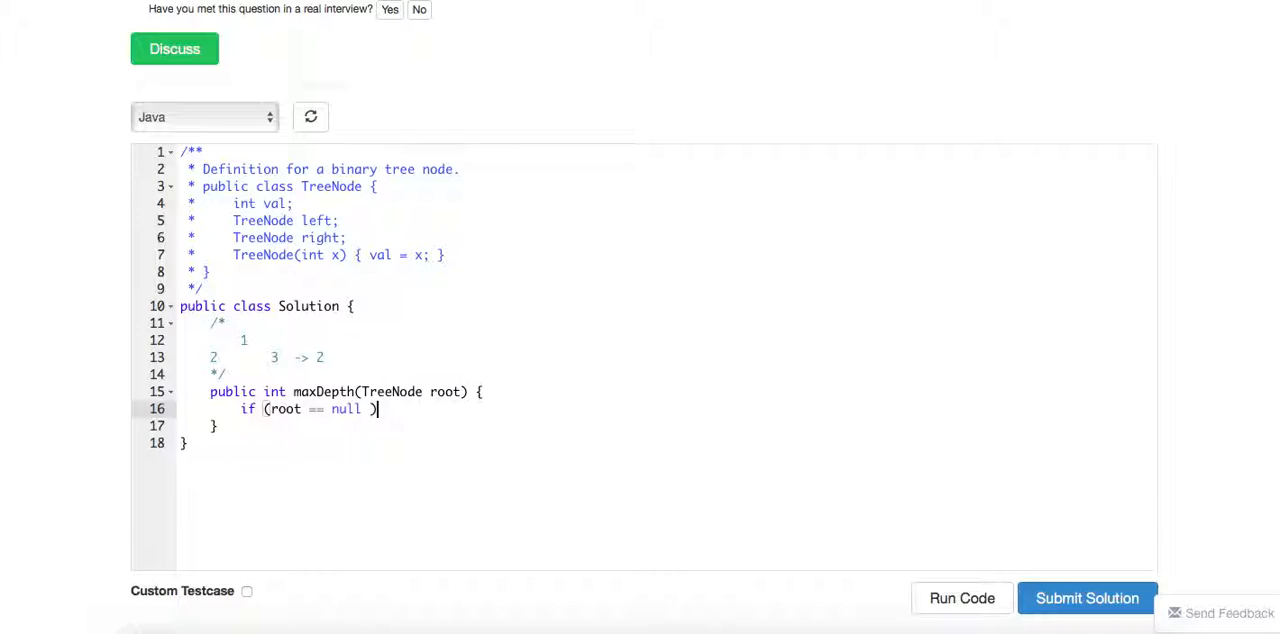
{"action": "type", "text": "{"}
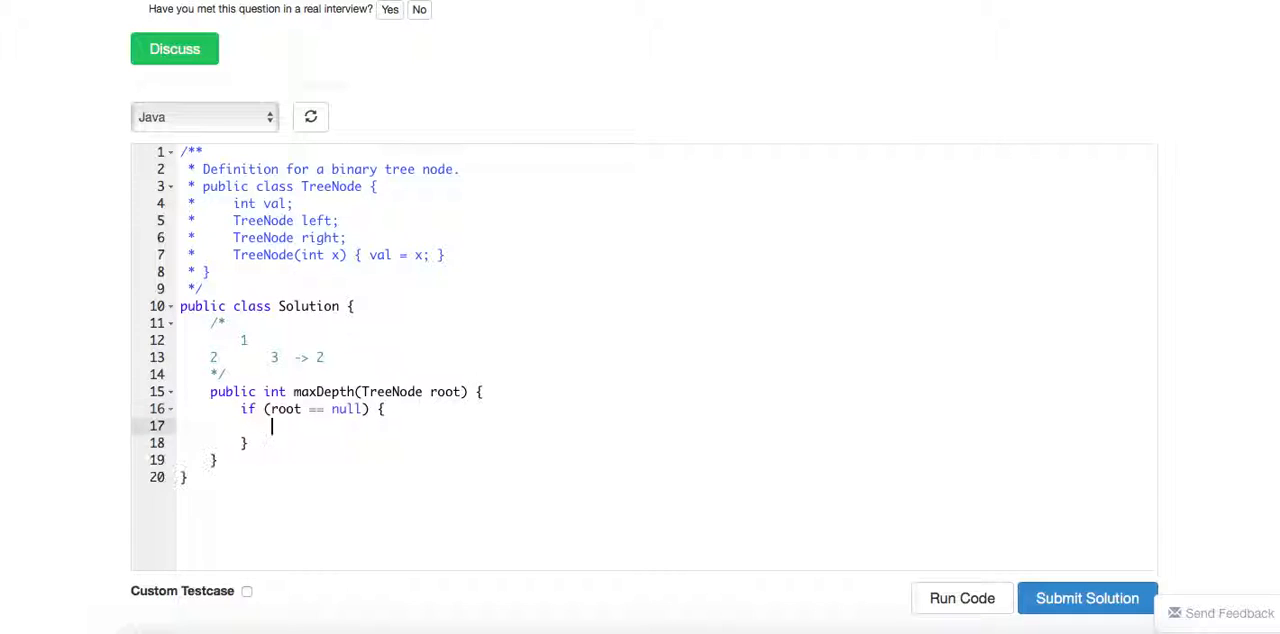
{"action": "type", "text": "return 0;"}
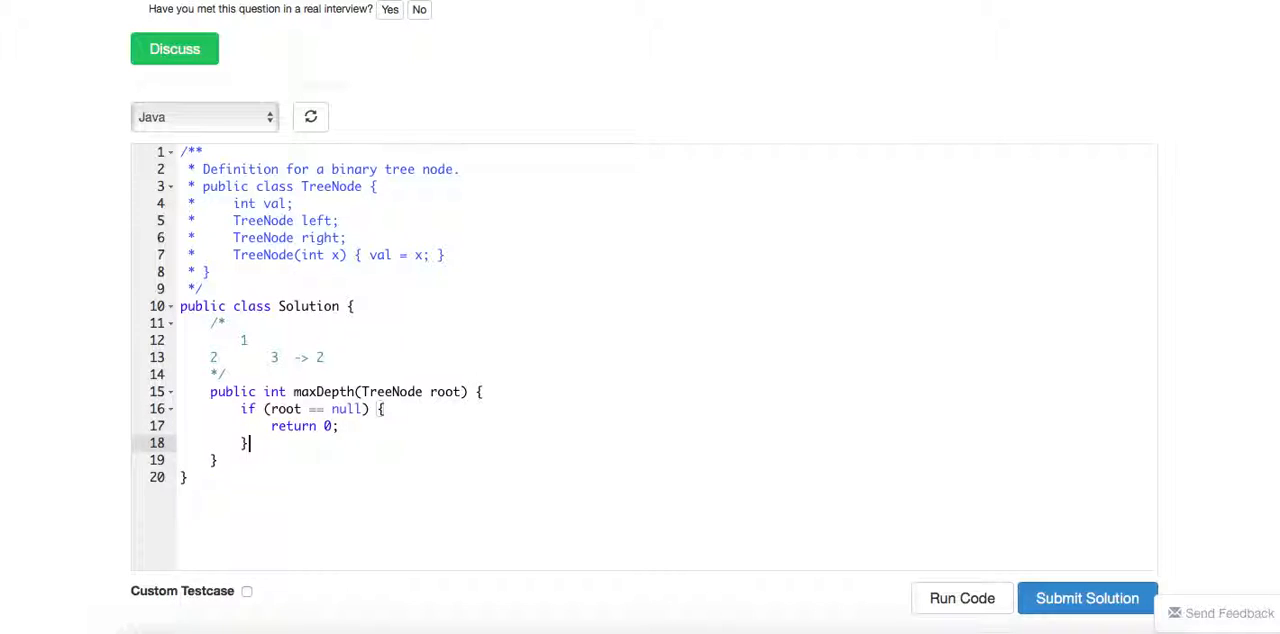
Return Math.max of maxDepth(root.left) and maxDepth(root.right) plus one.
{"action": "type", "text": "return math."}
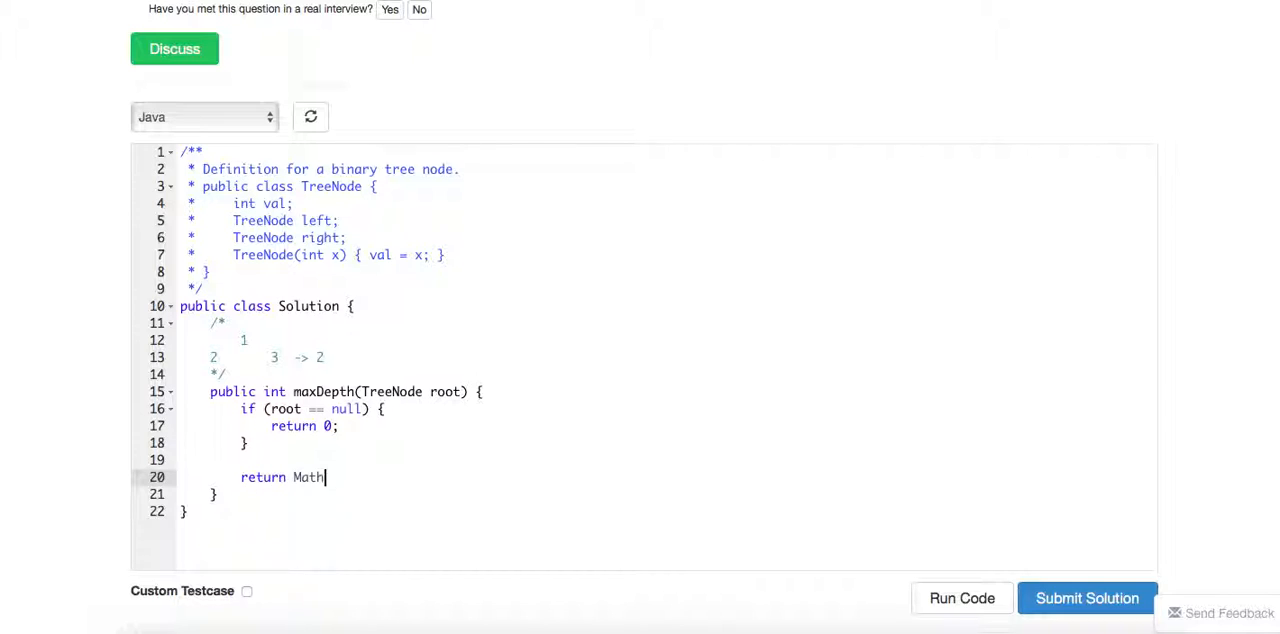
{"action": "type", "text": ".max()"}
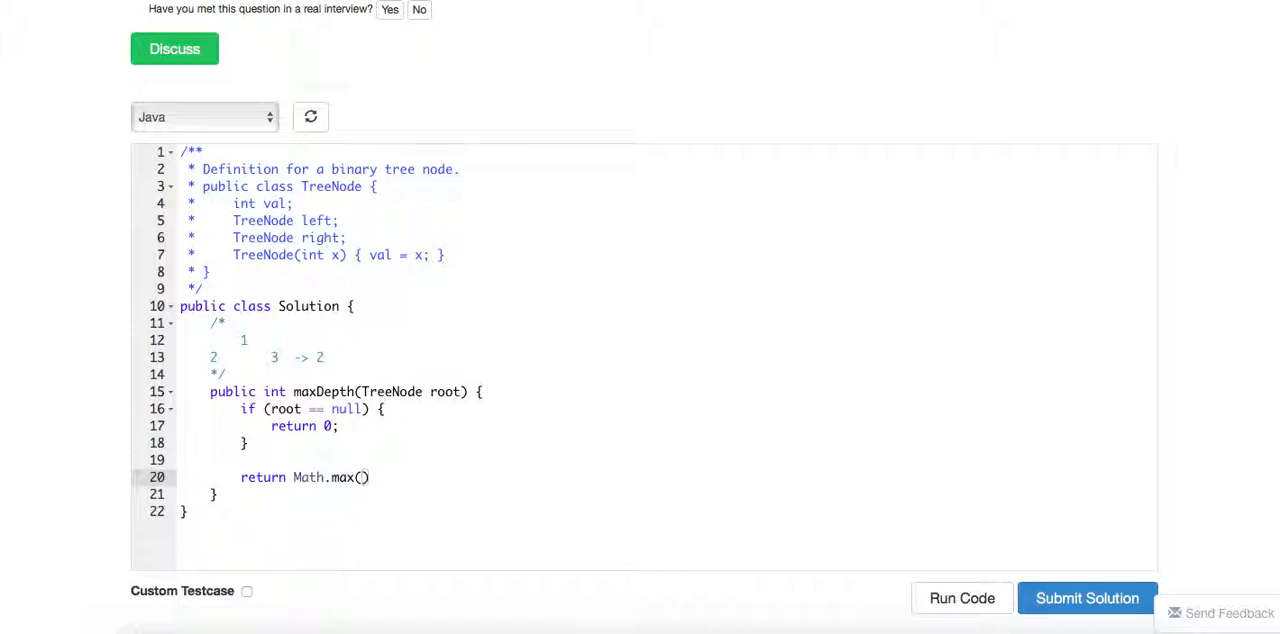
{"action": "type", "text": "maxDepth"}
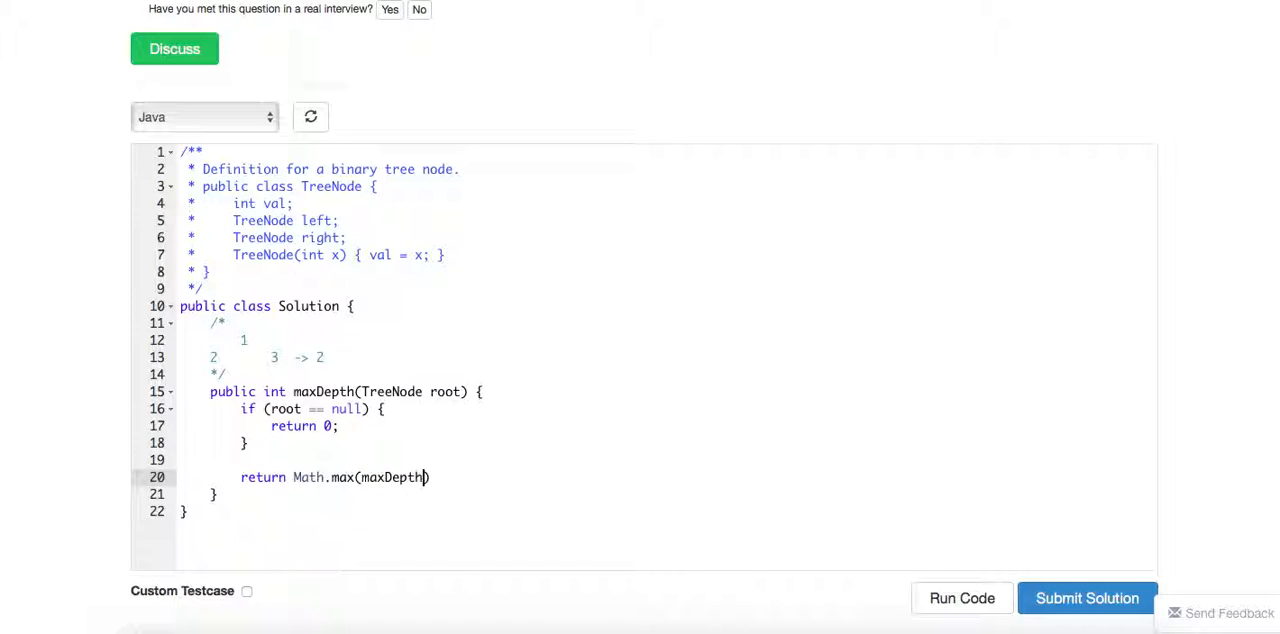
{"action": "type", "text": "(root.left"}
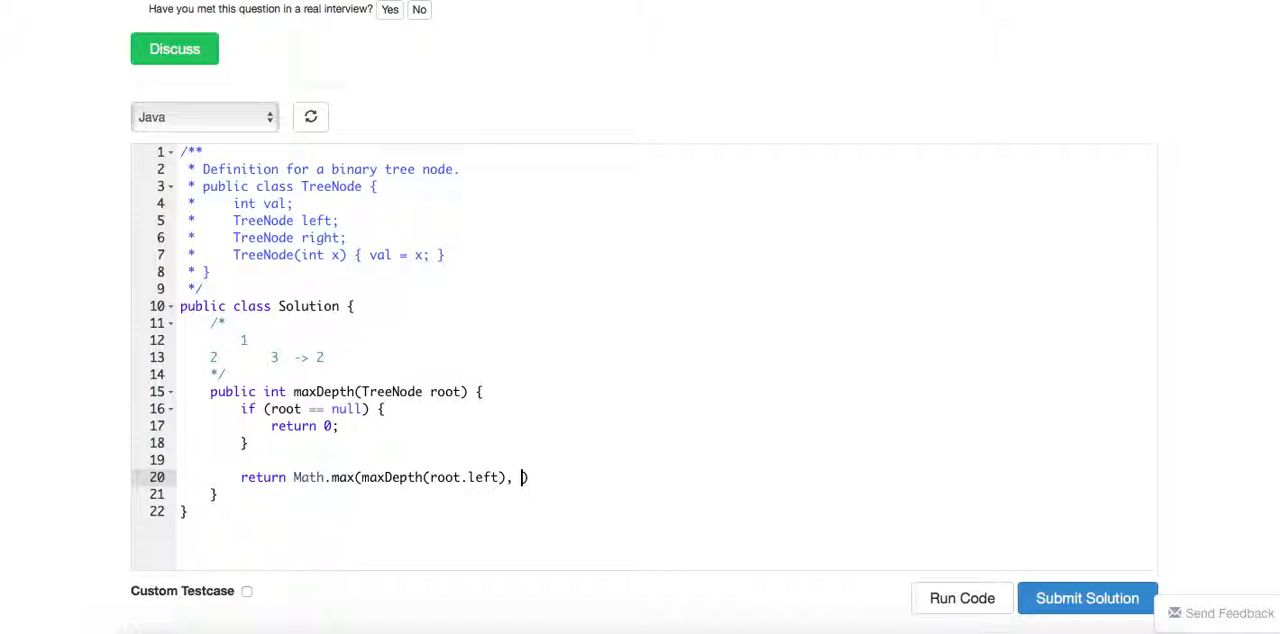
{"action": "type", "text": "maxDepth"}
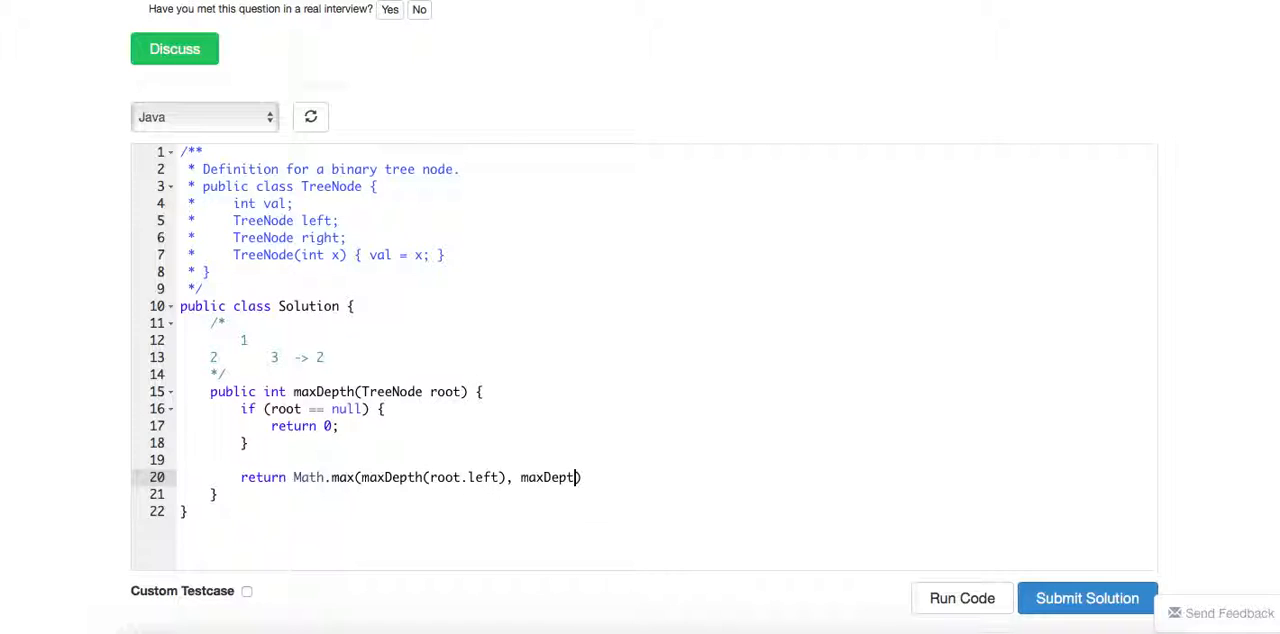
{"action": "type", "text": "(root.right"}
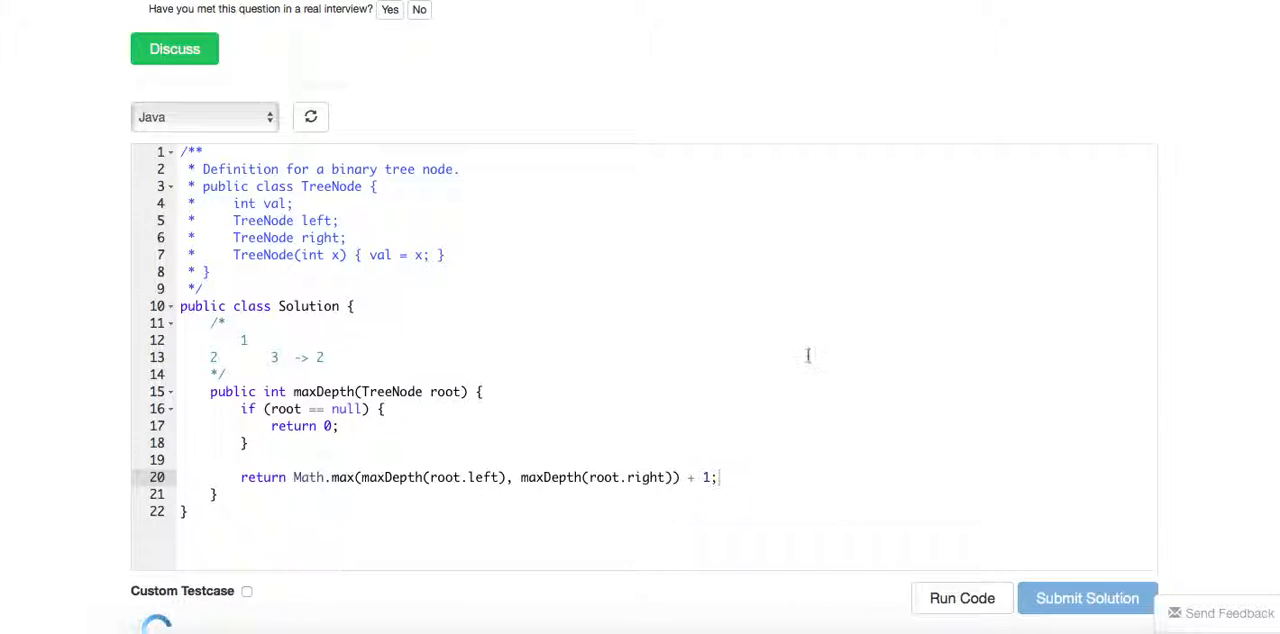
Submit the solution and reveal company tag Uber, topic tags and similar problems.
{"action": "left_click", "coordinate": [1088, 598]}
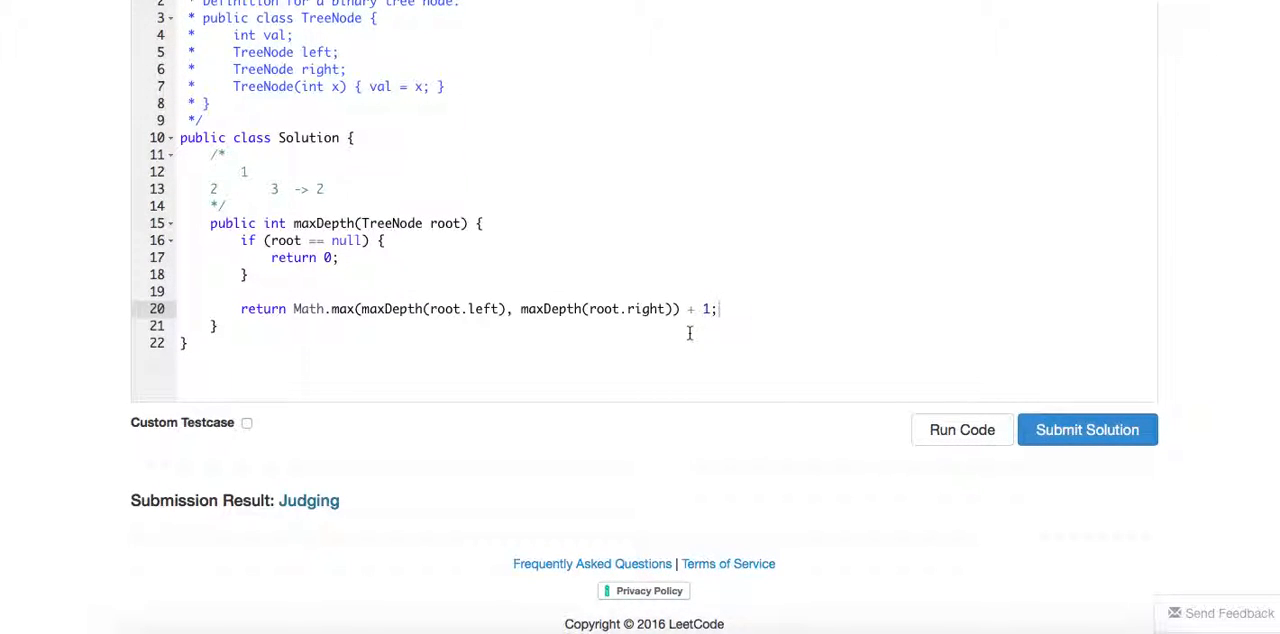
{"action": "scroll", "scroll_direction": "up", "scroll_amount": 3}
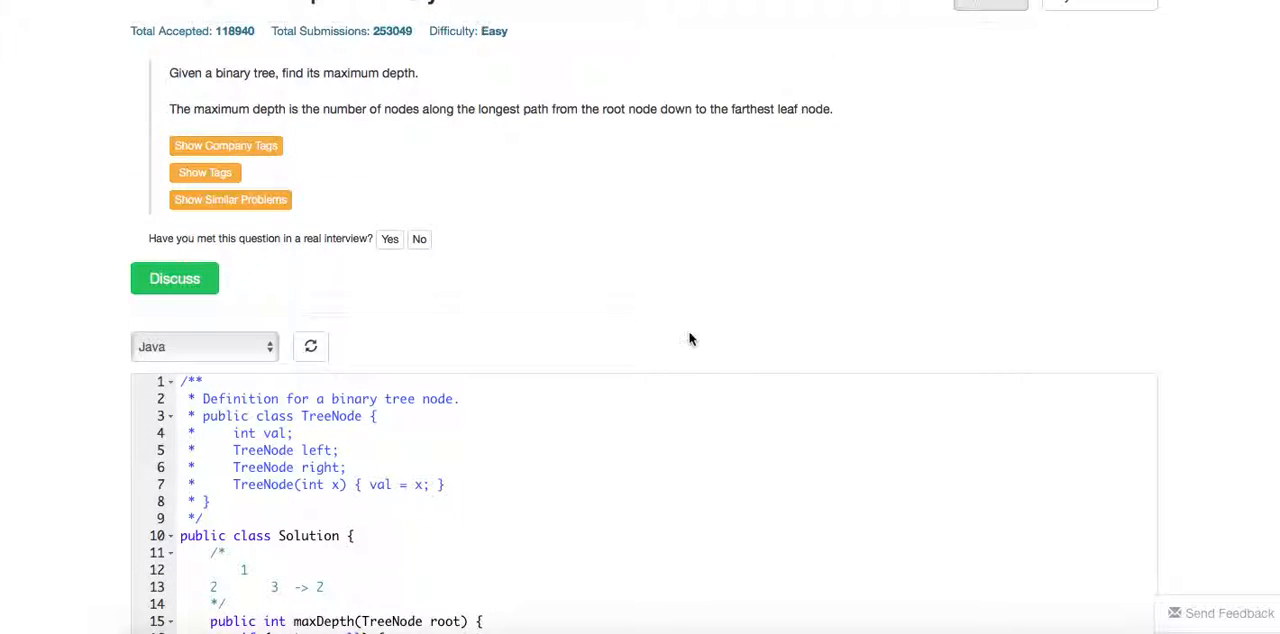
{"action": "left_click", "coordinate": [224, 146]}
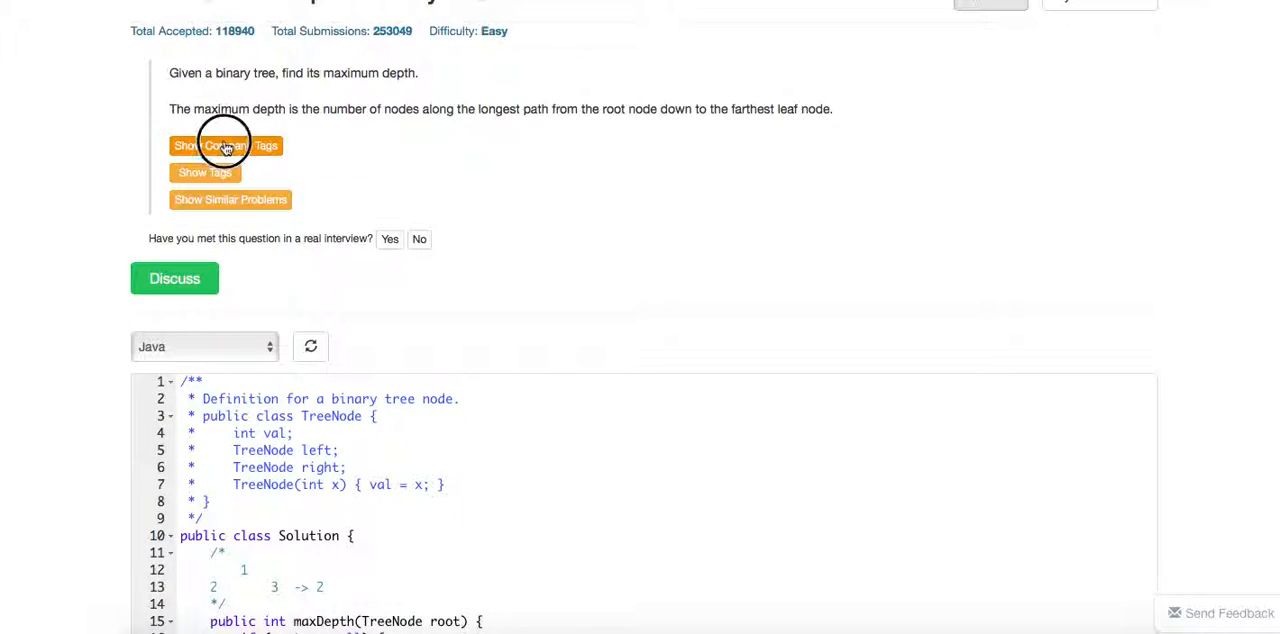
{"action": "left_click", "coordinate": [225, 145]}
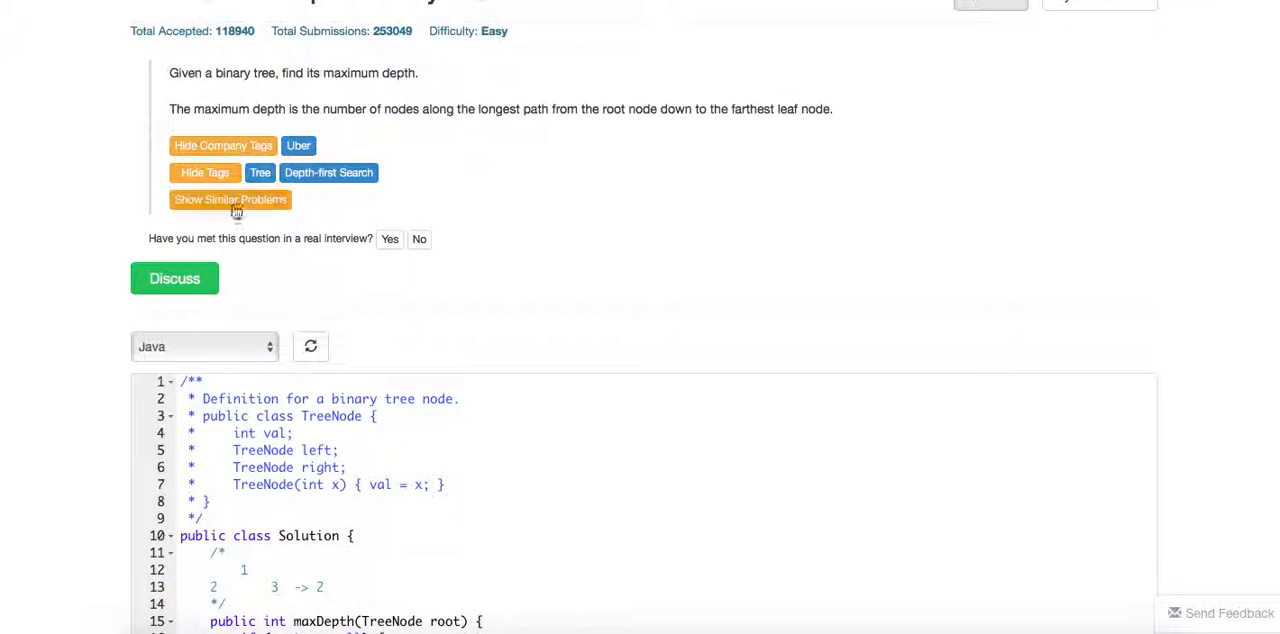
{"action": "left_click", "coordinate": [230, 199]}
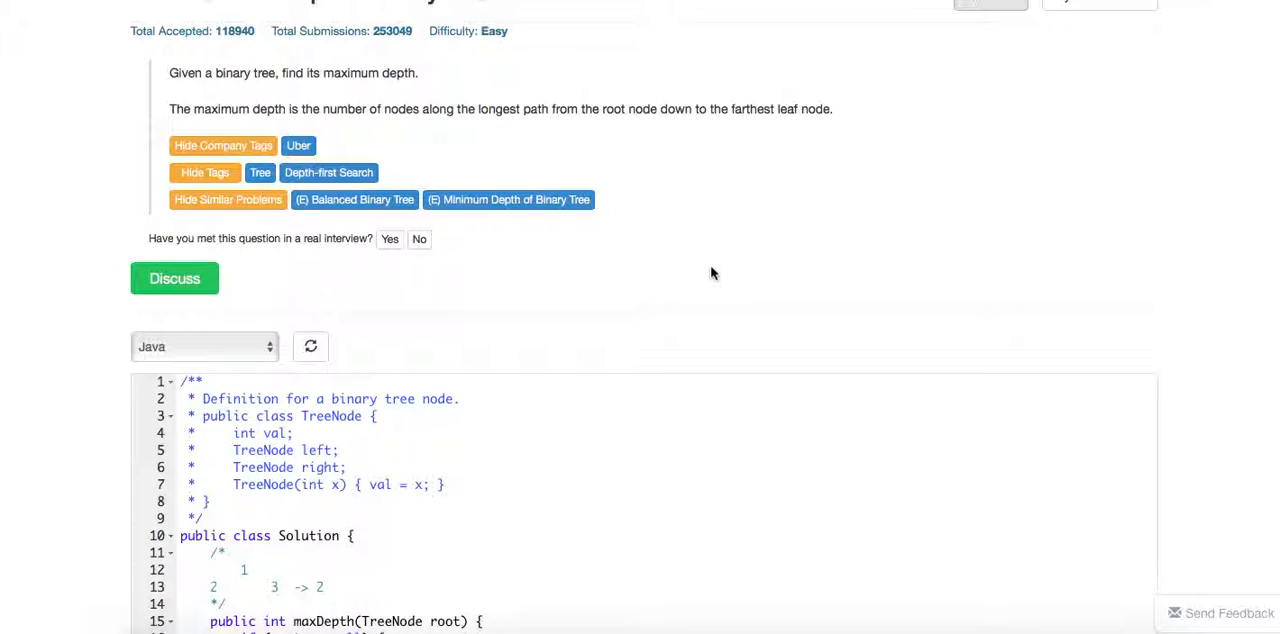
{"action": "scroll", "scroll_direction": "down", "scroll_amount": 3}
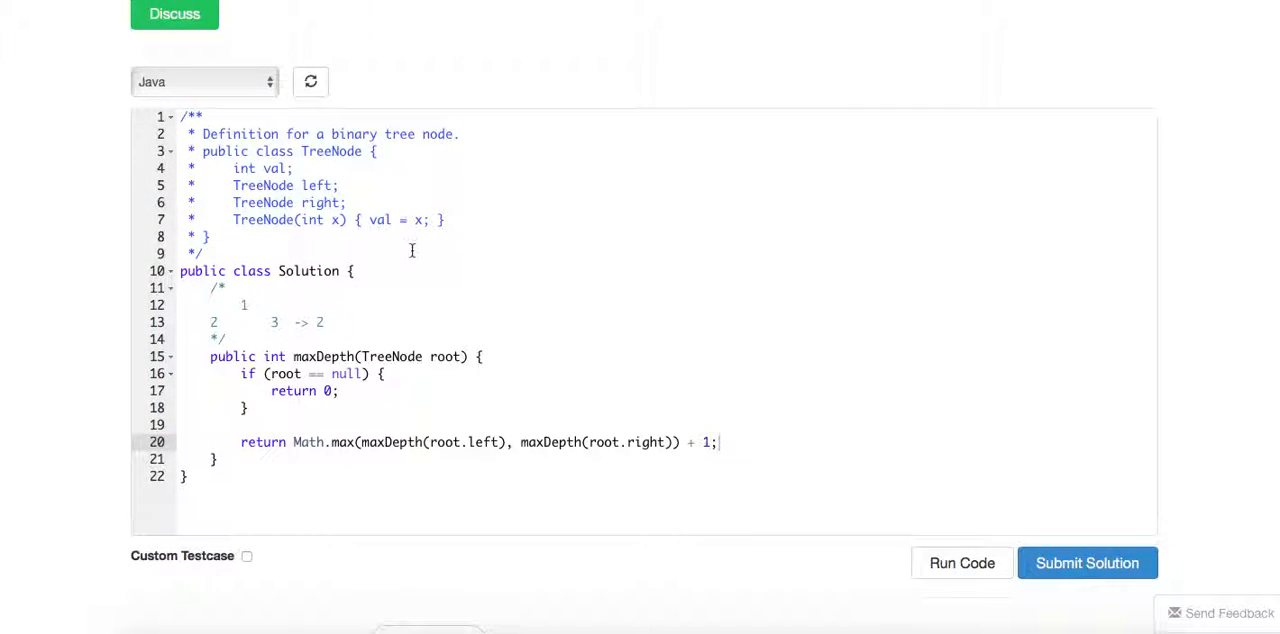
Add the comment '// stack.size() max' below the recursive maxDepth method.
{"action": "left_click", "coordinate": [217, 459]}
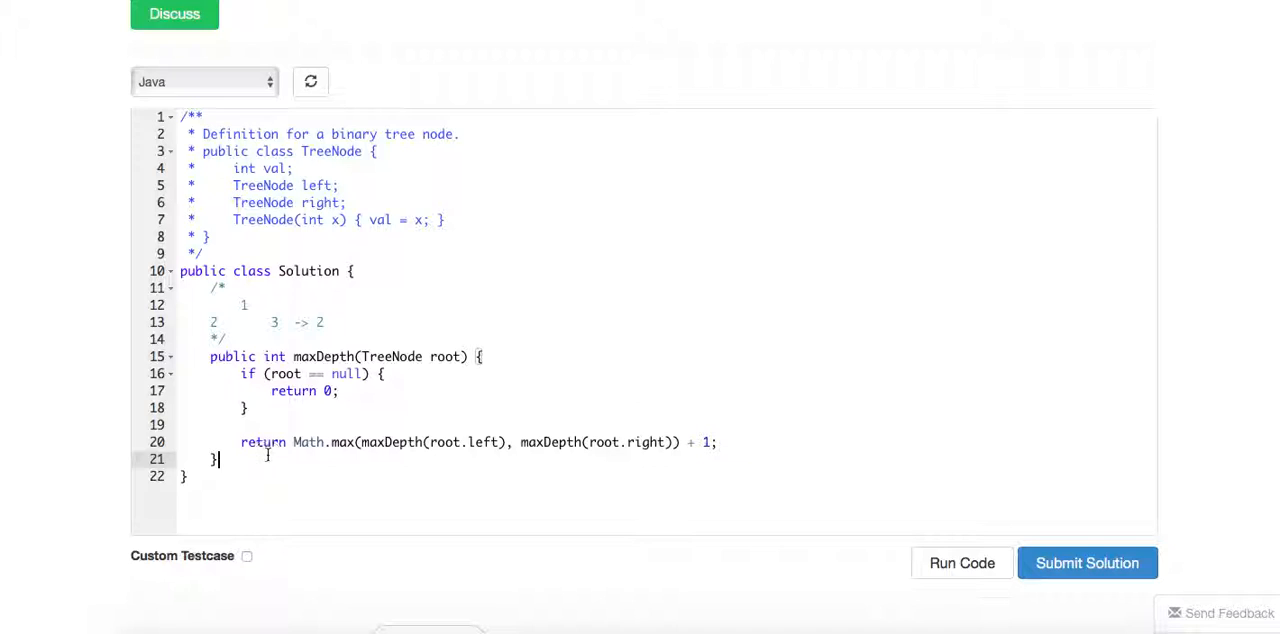
{"action": "mouse_move", "coordinate": [416, 314]}
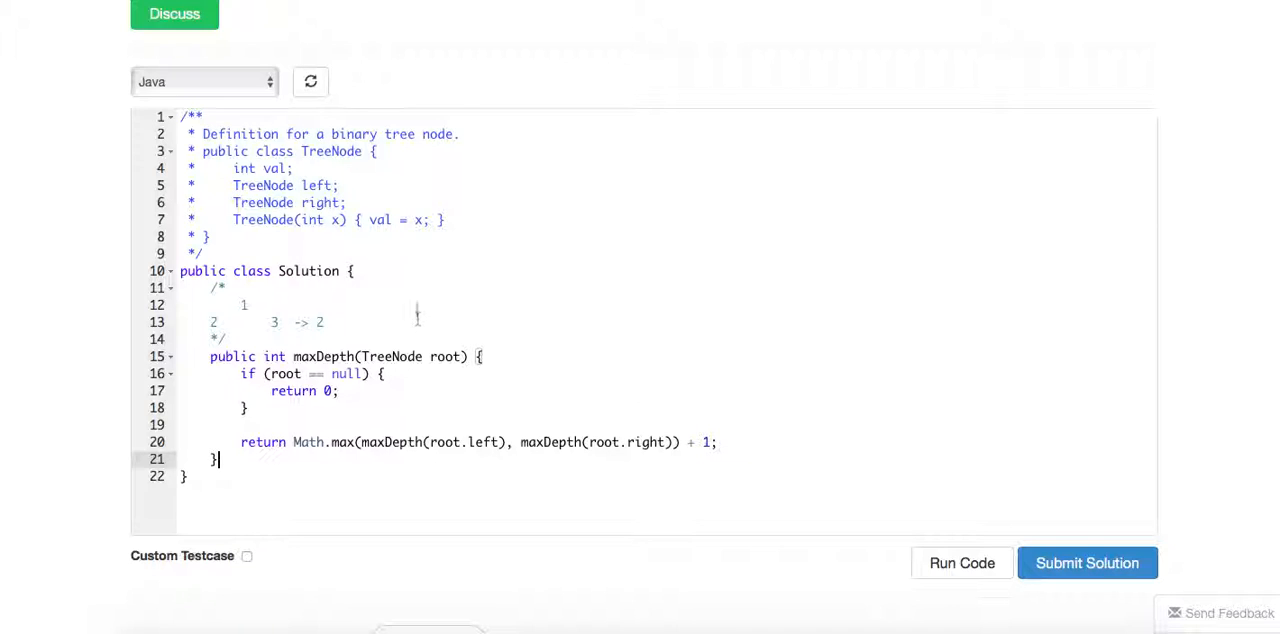
{"action": "mouse_move", "coordinate": [353, 336]}
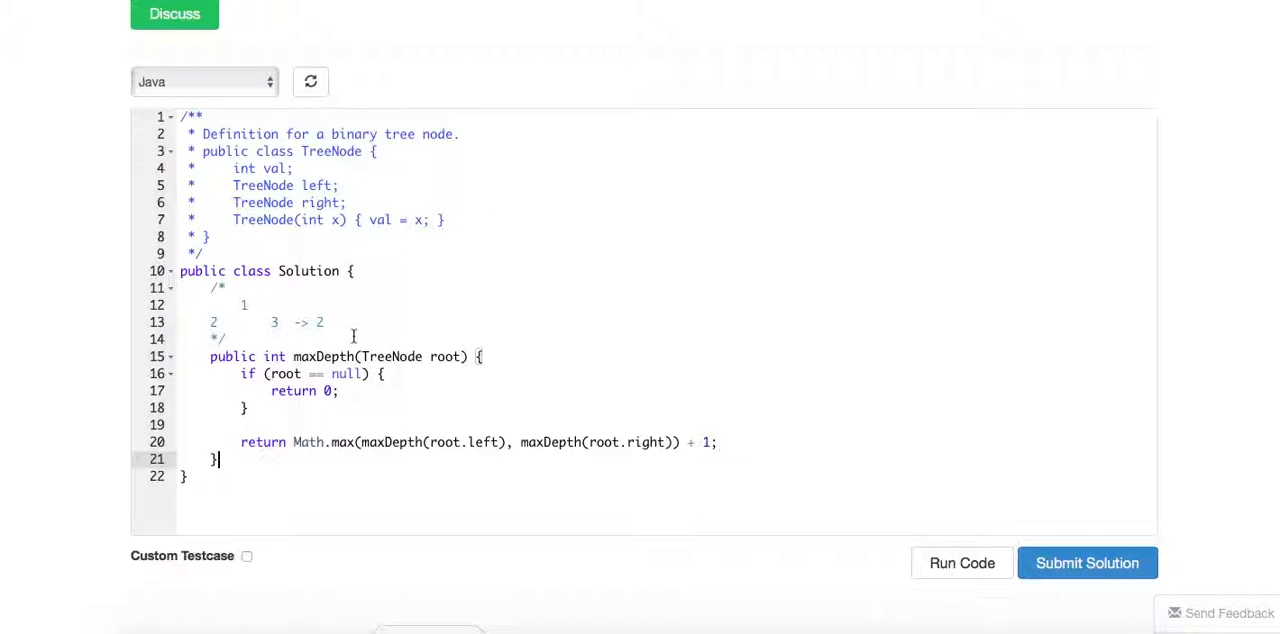
{"action": "mouse_move", "coordinate": [369, 429]}
{"action": "type", "text": "// st"}
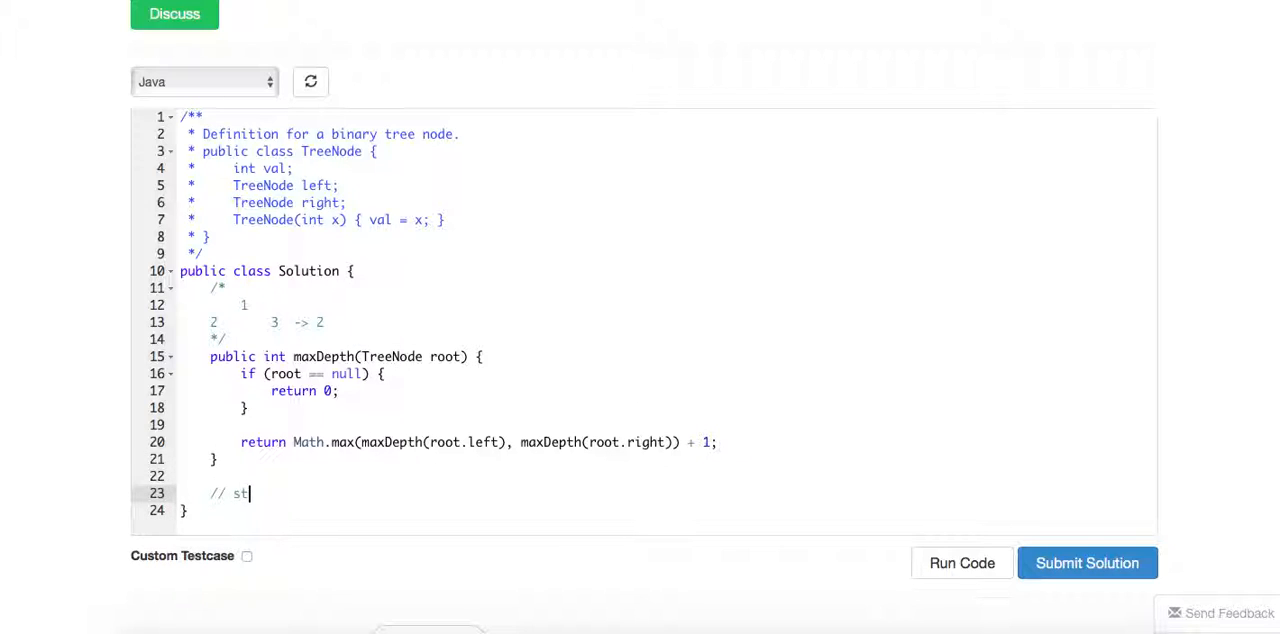
{"action": "type", "text": "ack"}
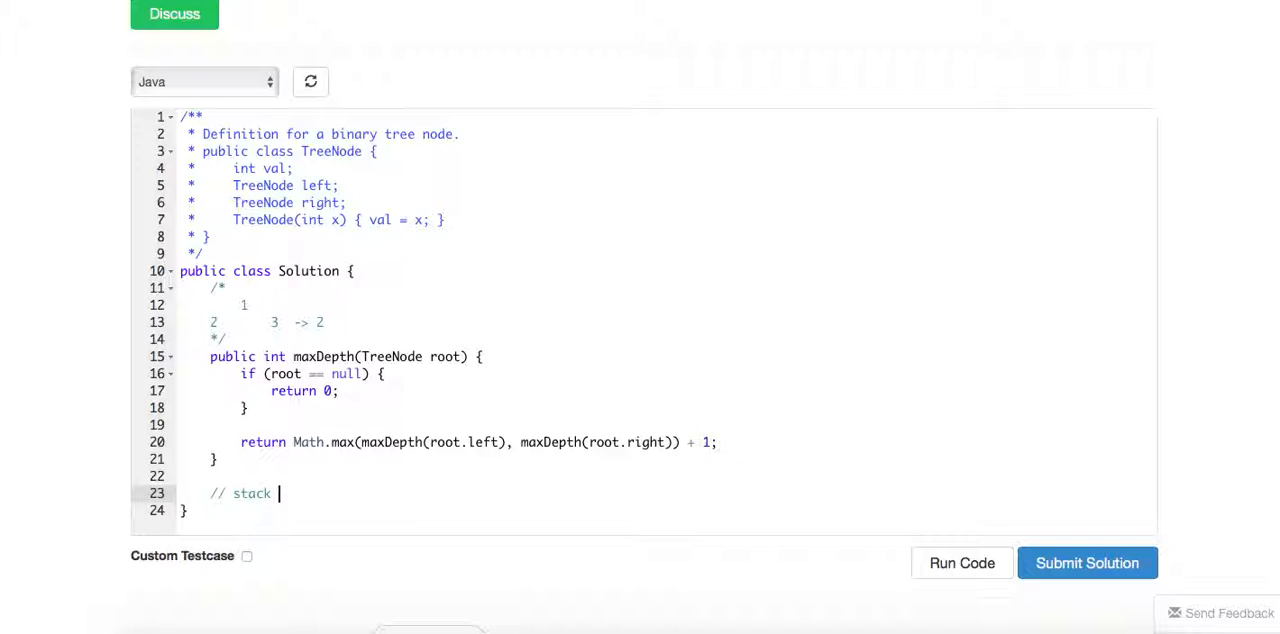
{"action": "type", "text": "size"}
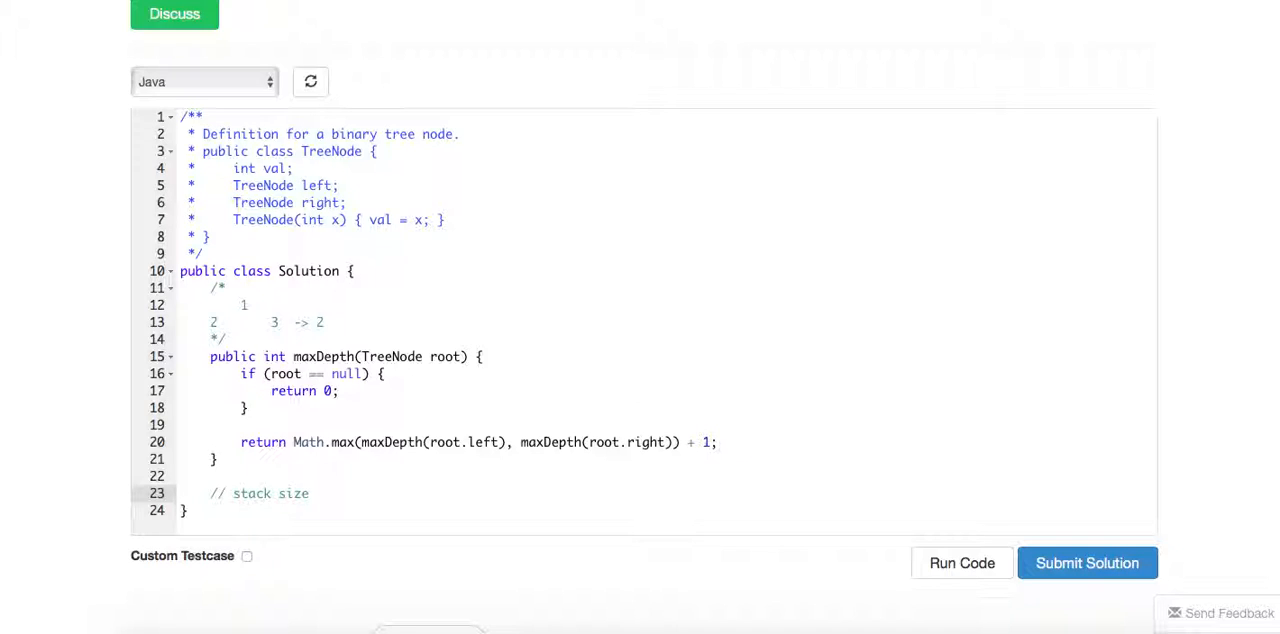
{"action": "type", "text": "."}
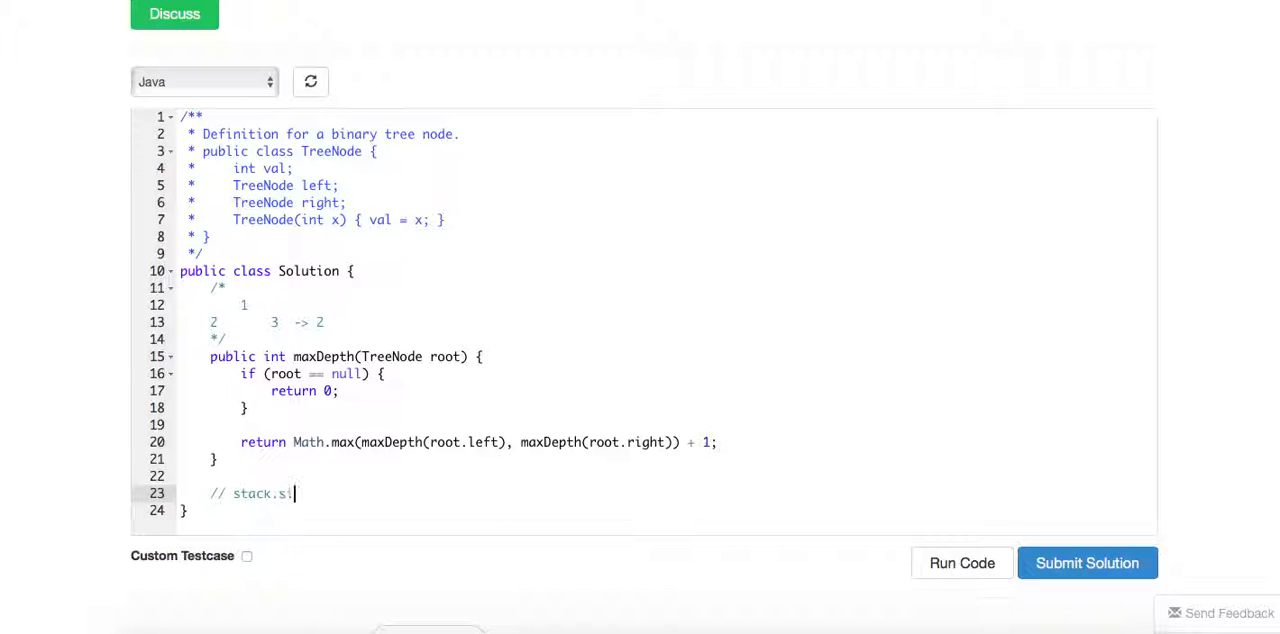
{"action": "type", "text": "ze() max"}
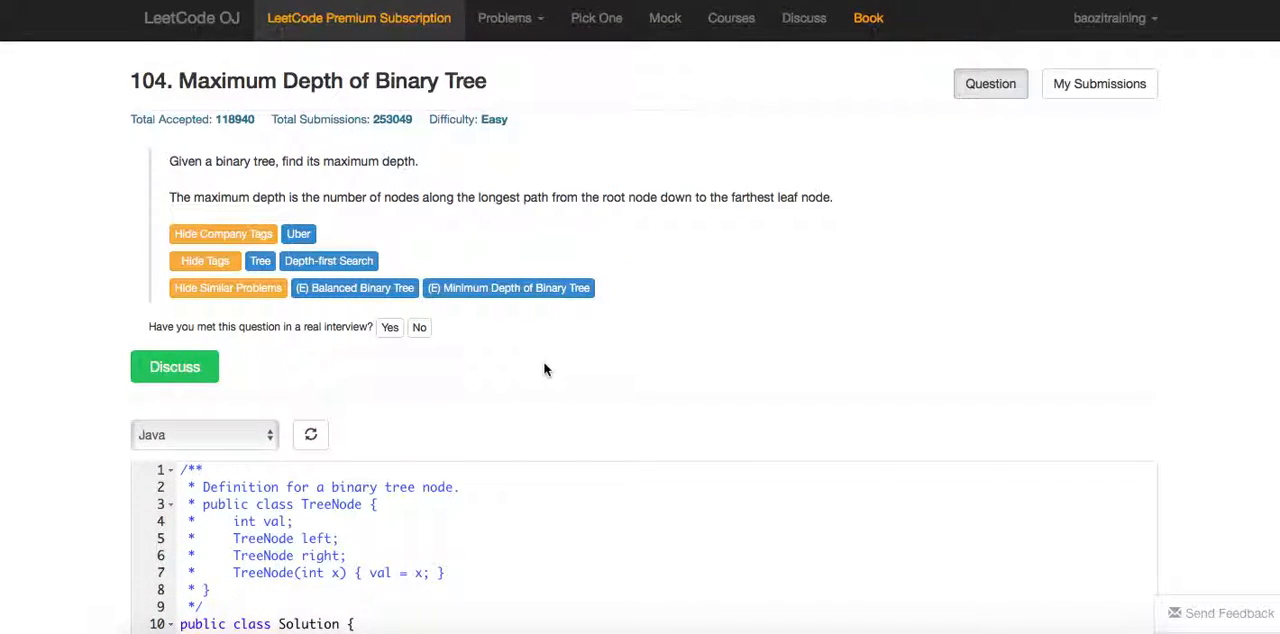
Extend the comment with ', cur, last' while the submission shows Accepted.
{"action": "scroll", "scroll_direction": "down", "scroll_amount": 3}
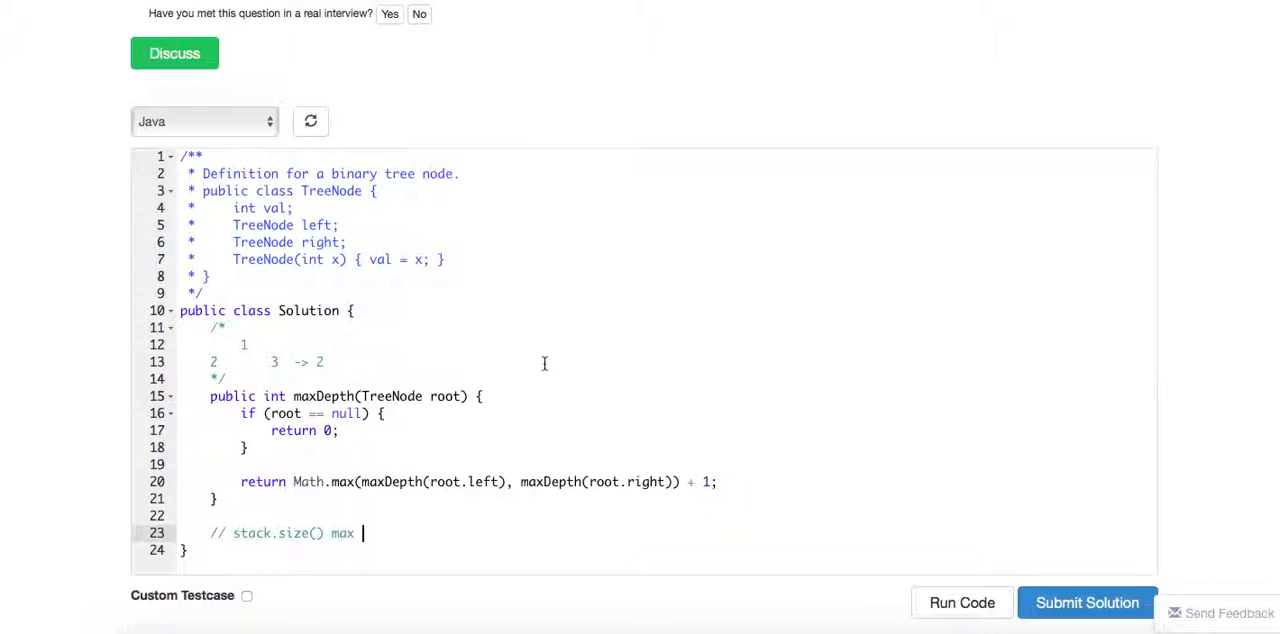
{"action": "left_click", "coordinate": [1087, 602]}
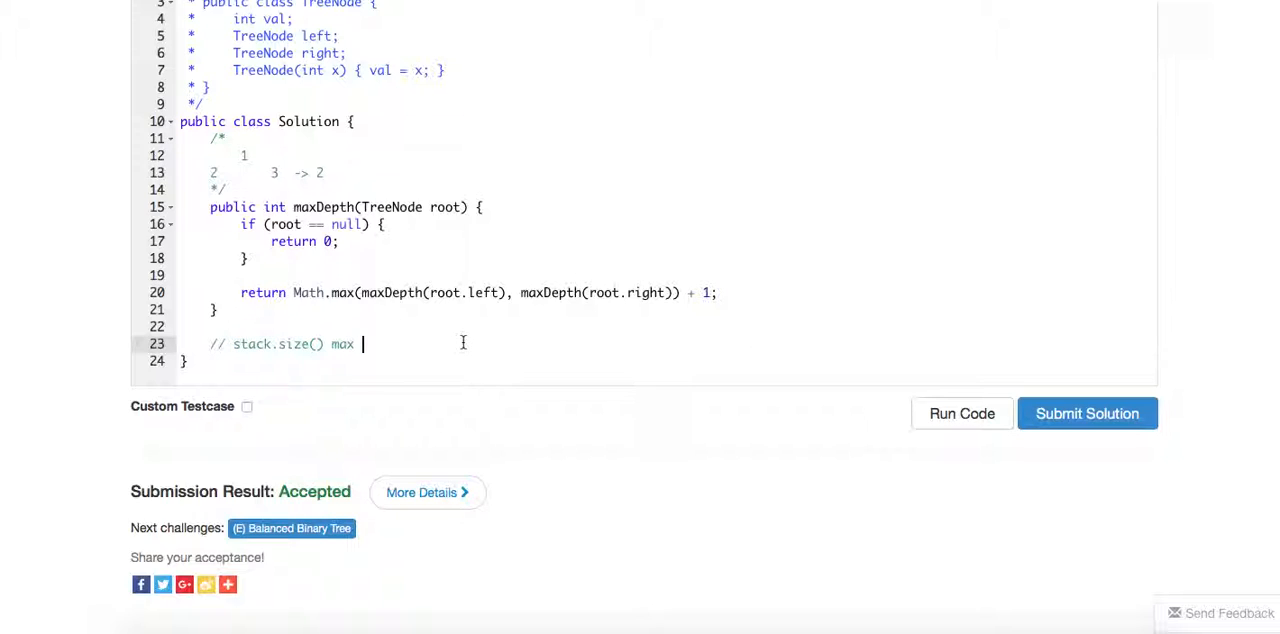
{"action": "type", "text": ", cur, last"}
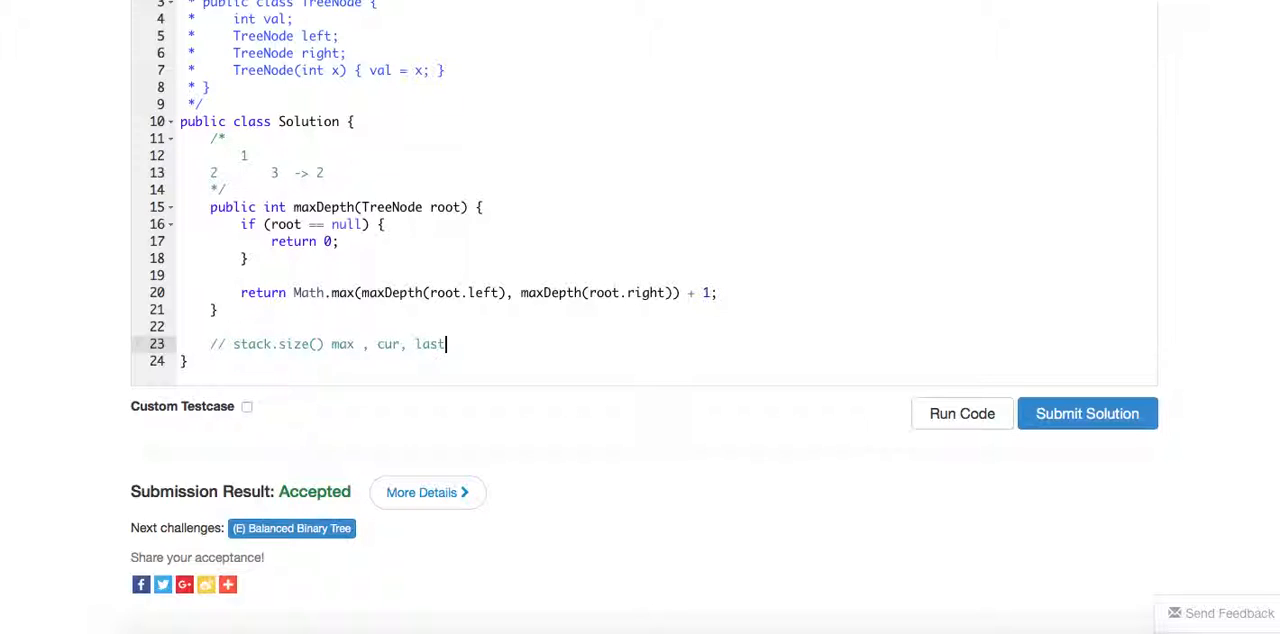